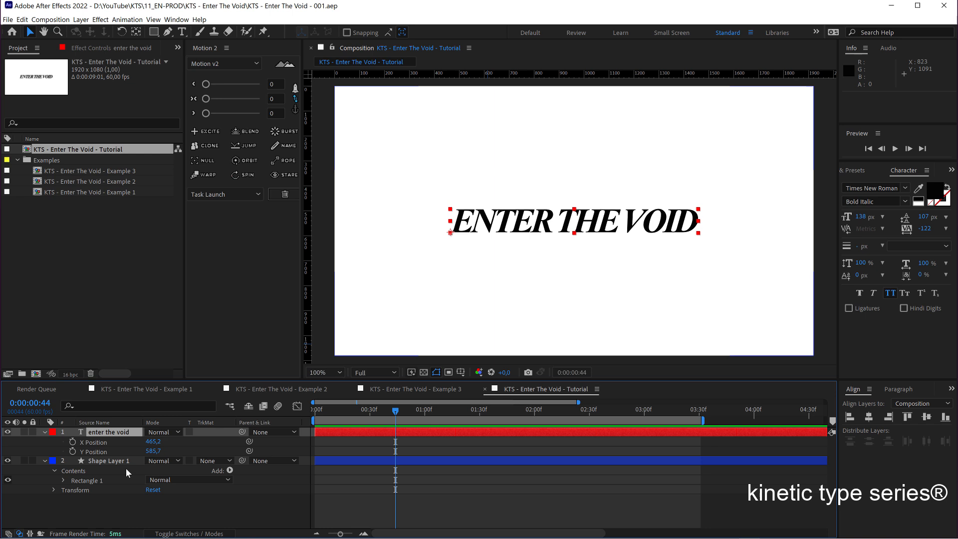
Show the finished example, then place the ENTER THE VOID text at the top-left corner.
{"action": "left_click", "coordinate": [109, 460]}
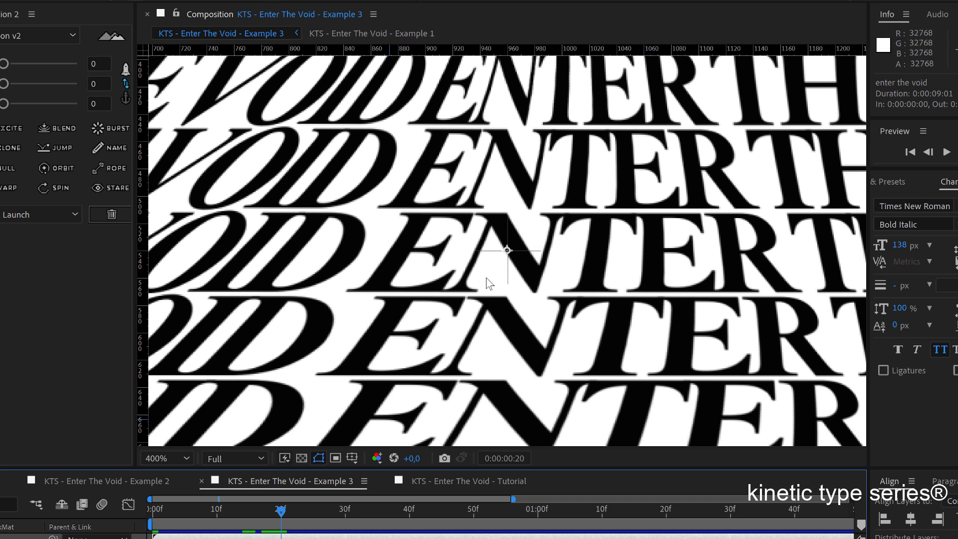
{"action": "mouse_move", "coordinate": [352, 346]}
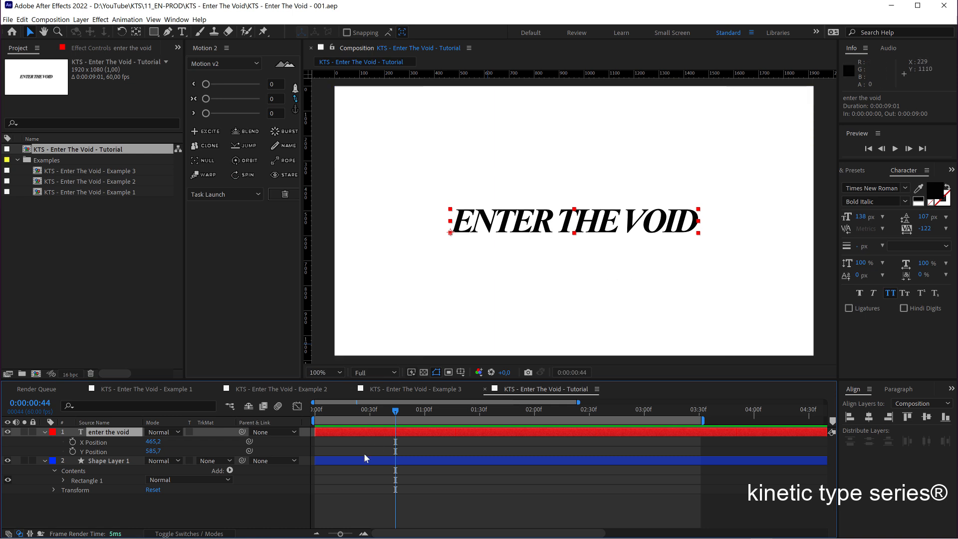
{"action": "mouse_move", "coordinate": [519, 293]}
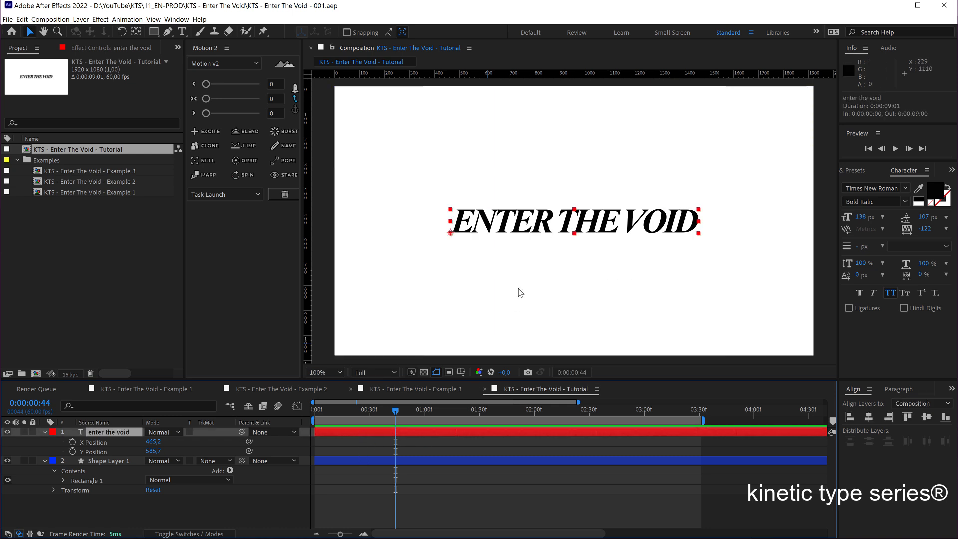
{"action": "mouse_move", "coordinate": [849, 416]}
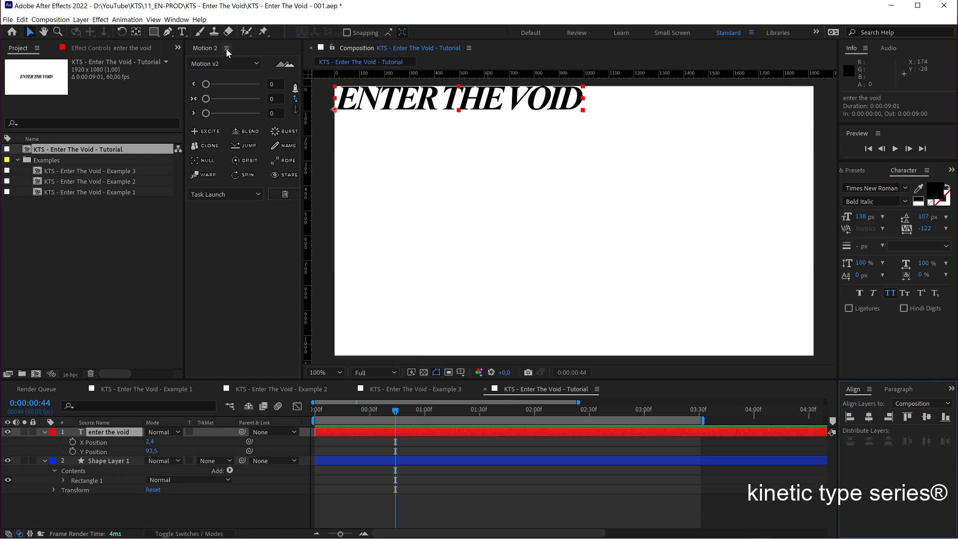
{"action": "left_click", "coordinate": [175, 19]}
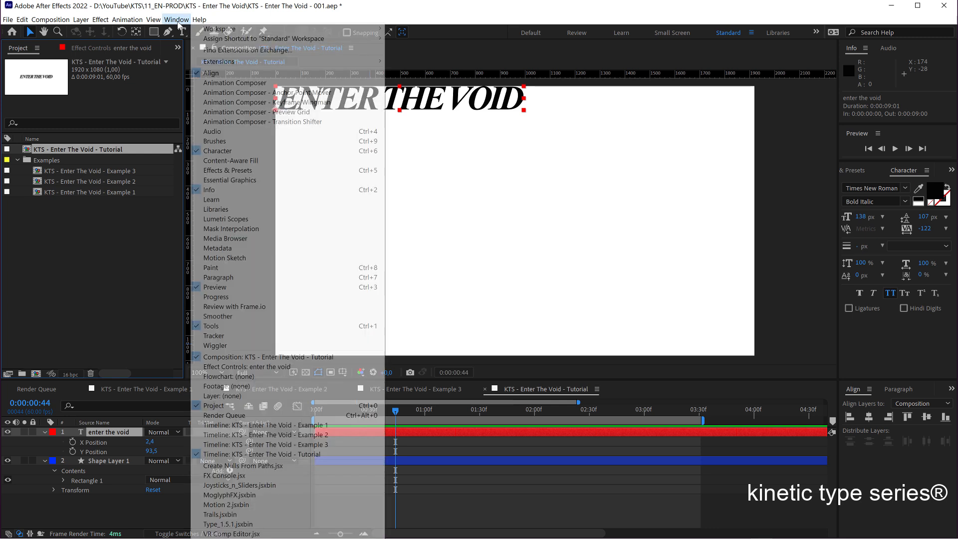
{"action": "mouse_move", "coordinate": [227, 169]}
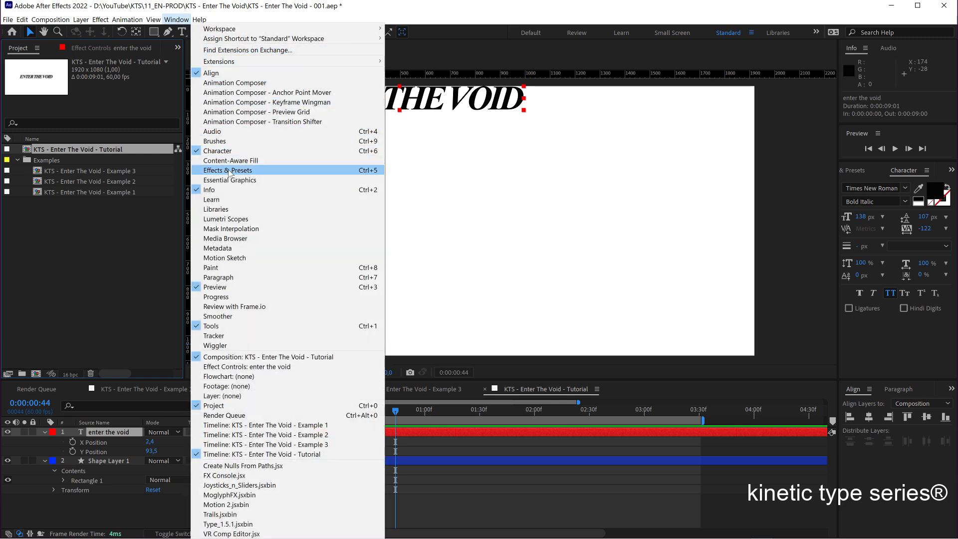
From Effects & Presets, search 'cc re' and apply CC RepeTile to the text layer.
{"action": "left_click", "coordinate": [227, 169]}
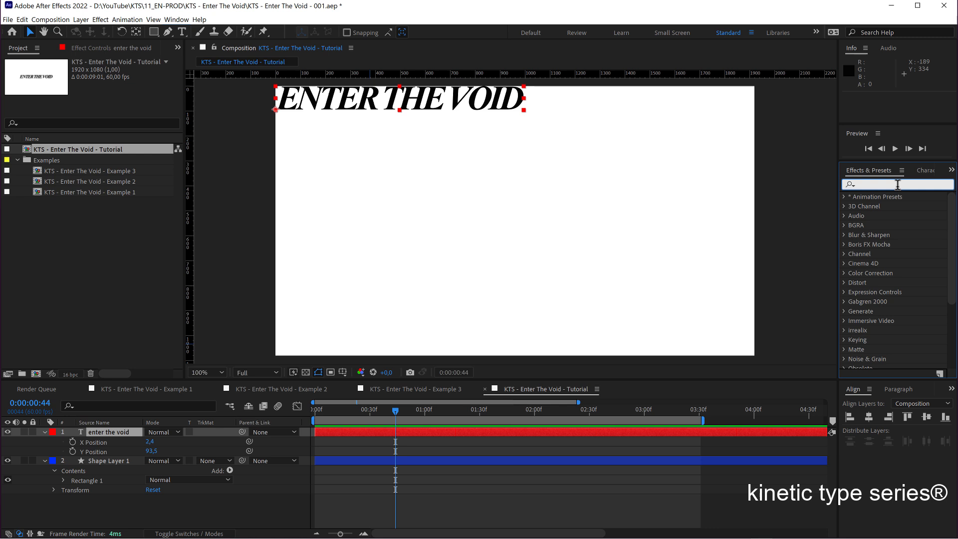
{"action": "type", "text": "cc"}
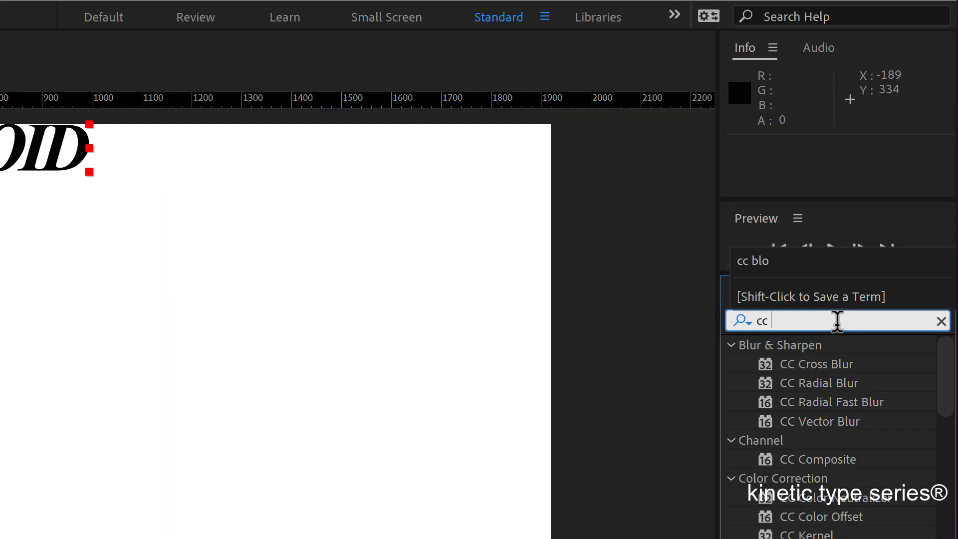
{"action": "type", "text": "re"}
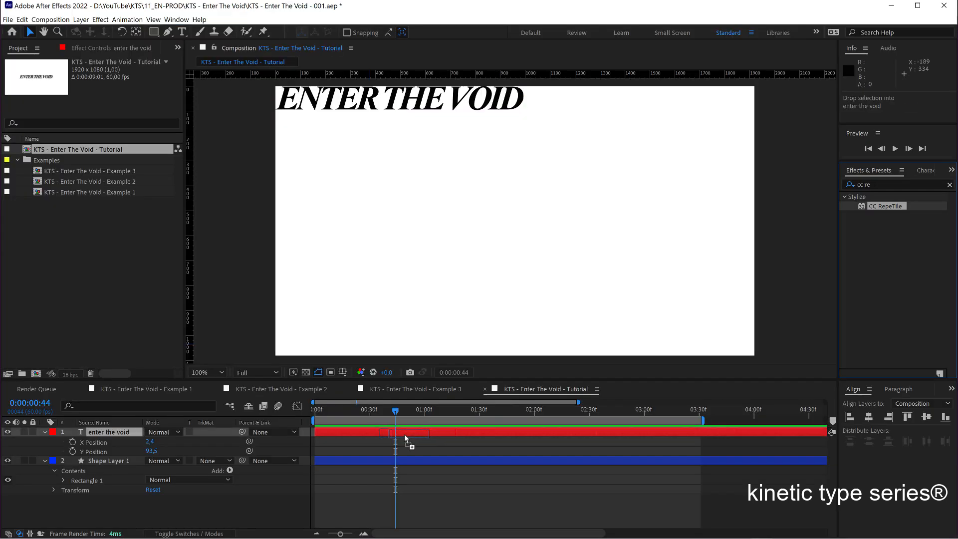
{"action": "double_click", "coordinate": [885, 206]}
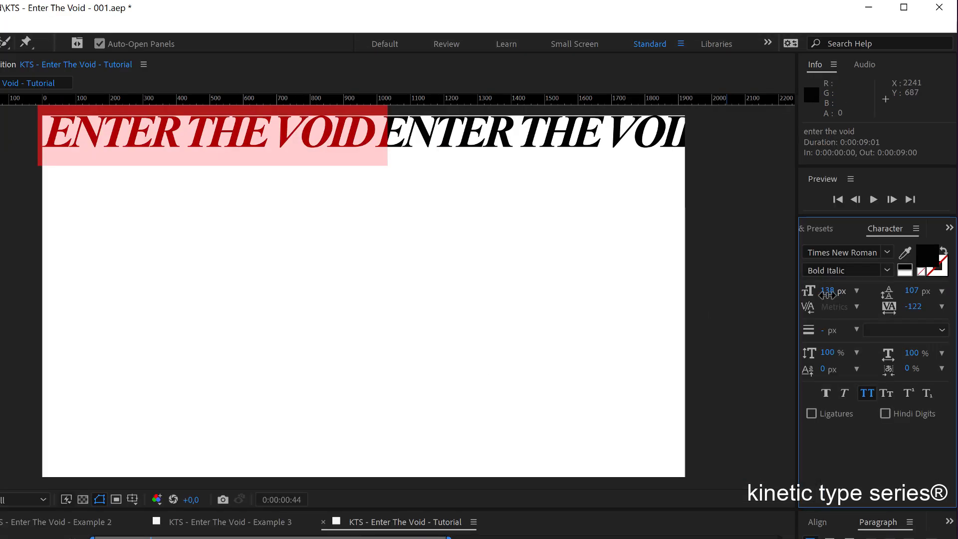
Set CC RepeTile Expand Right to 991 and Expand Down to 930 to fill the frame.
{"action": "left_click_drag", "start_coordinate": [831, 291], "coordinate": [828, 291]}
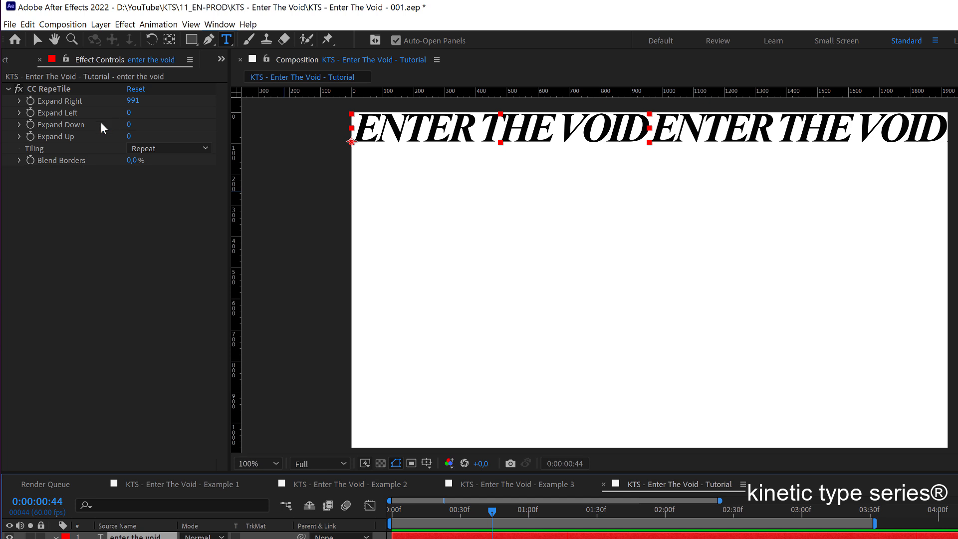
{"action": "mouse_move", "coordinate": [129, 124]}
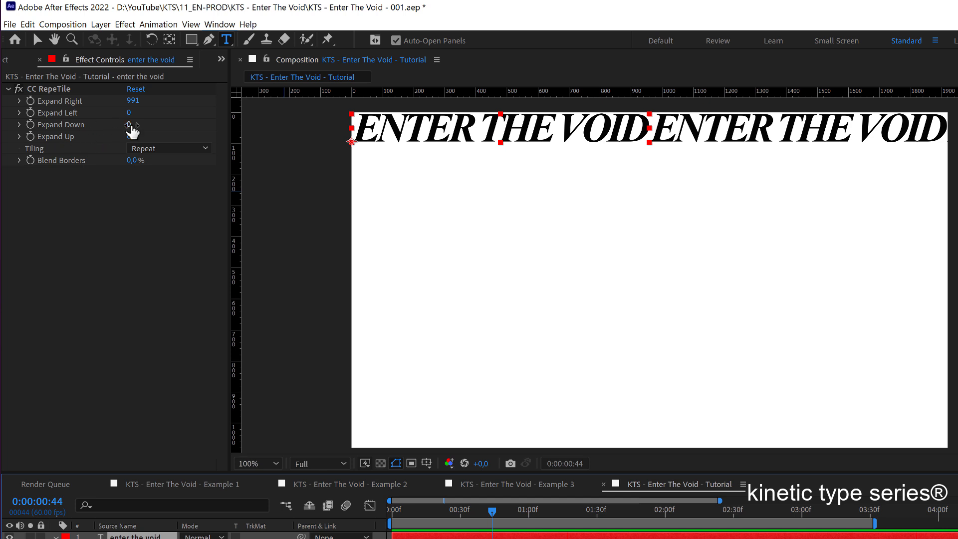
{"action": "left_click_drag", "start_coordinate": [129, 125], "coordinate": [132, 124]}
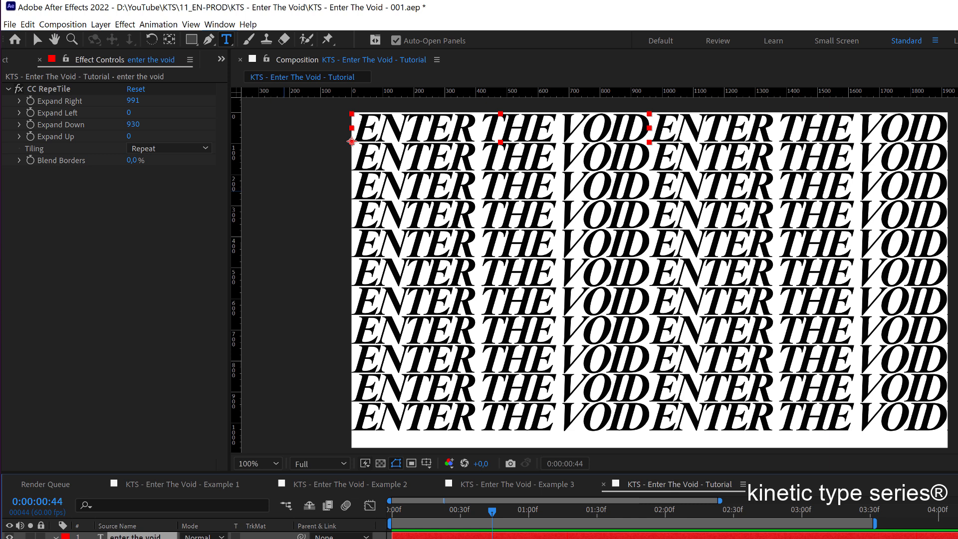
Separate the text layer's Position into X Position and Y Position values.
{"action": "left_click", "coordinate": [37, 40]}
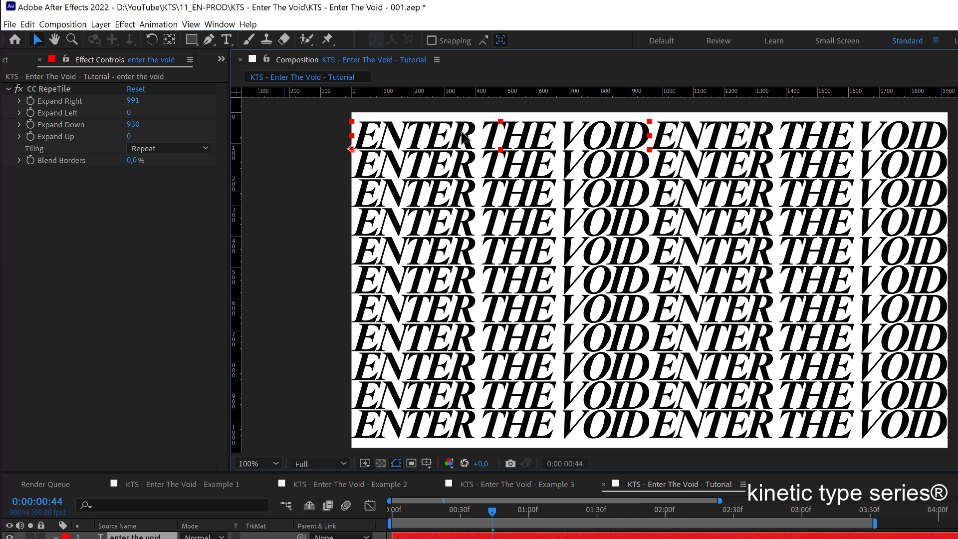
{"action": "mouse_move", "coordinate": [432, 410]}
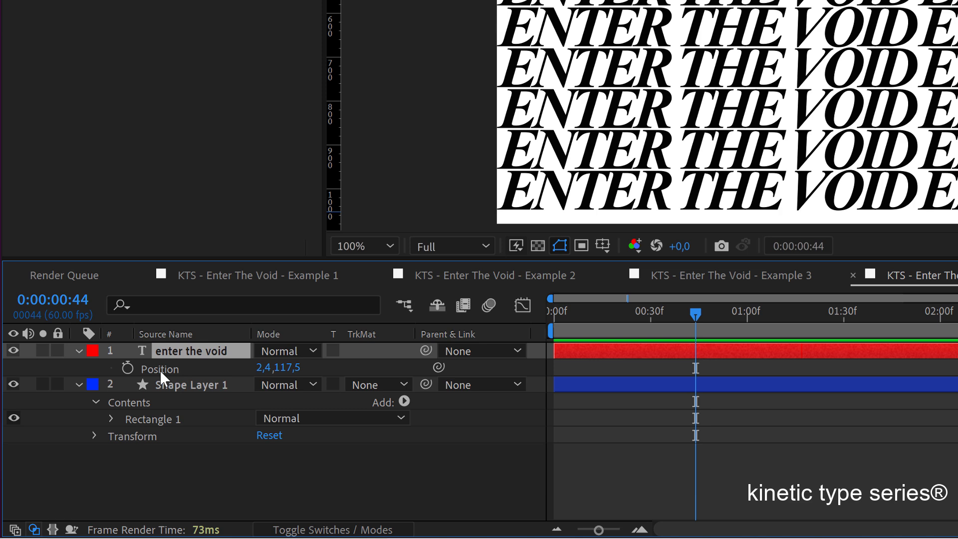
{"action": "right_click", "coordinate": [160, 368]}
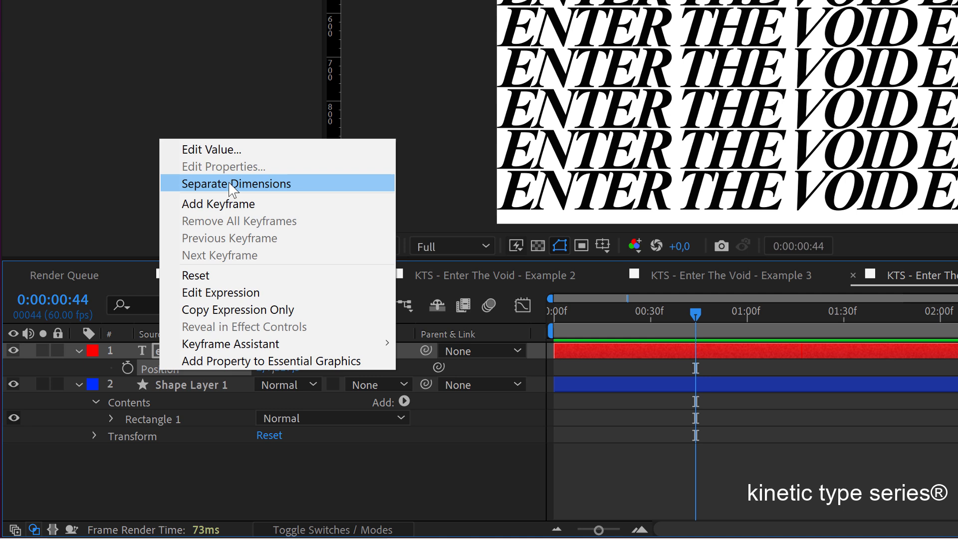
{"action": "mouse_move", "coordinate": [271, 195]}
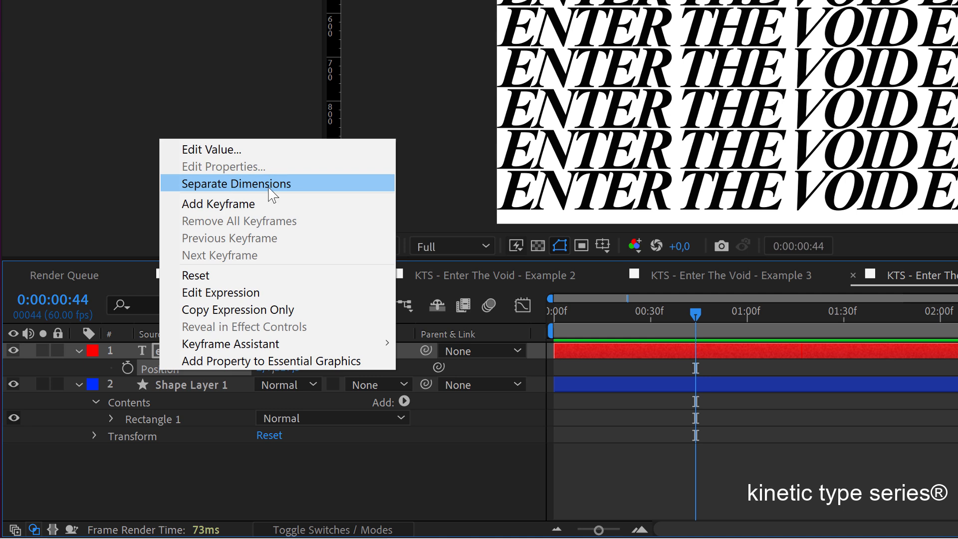
{"action": "left_click", "coordinate": [237, 183]}
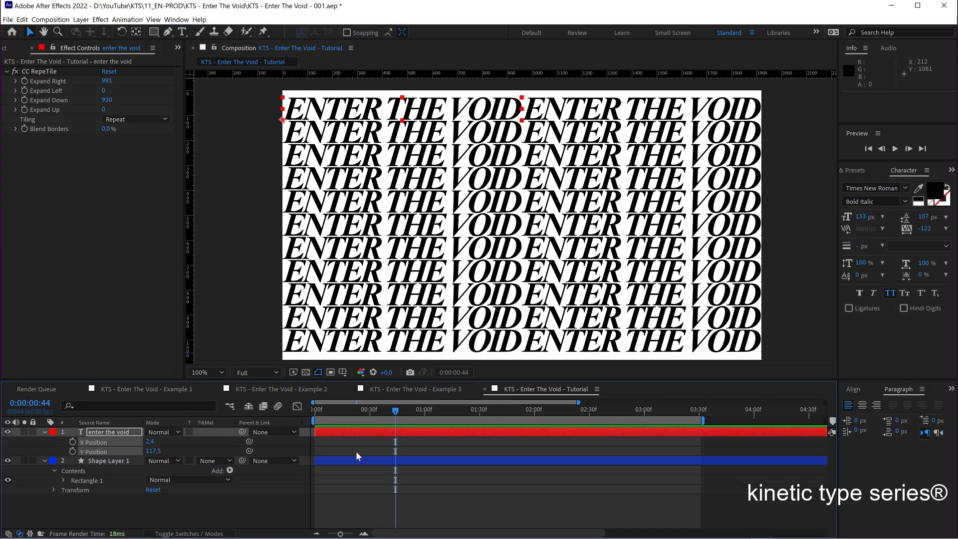
Keyframe X Position at 0:00, then at 3:00 set it to -955,6 so the next word aligns.
{"action": "left_click", "coordinate": [345, 409]}
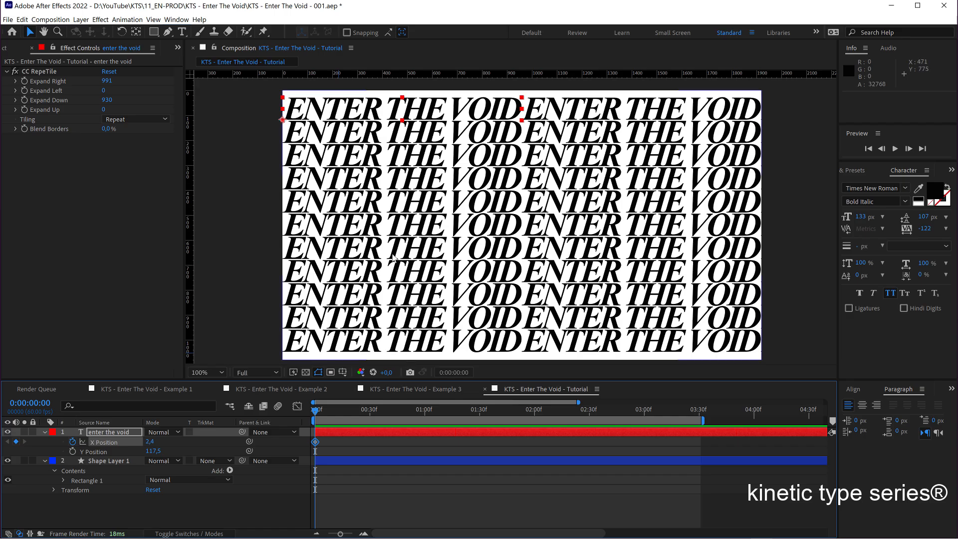
{"action": "left_click", "coordinate": [205, 372]}
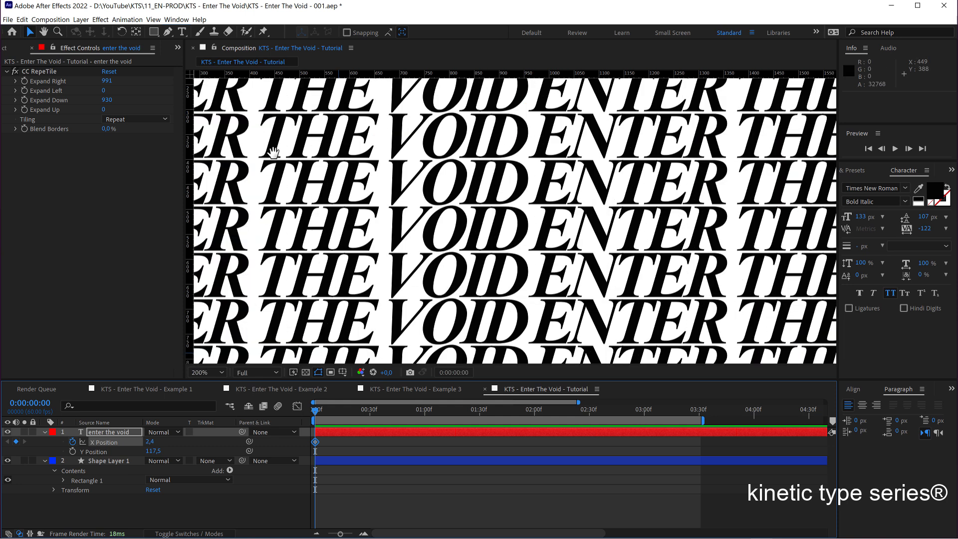
{"action": "left_click", "coordinate": [207, 373]}
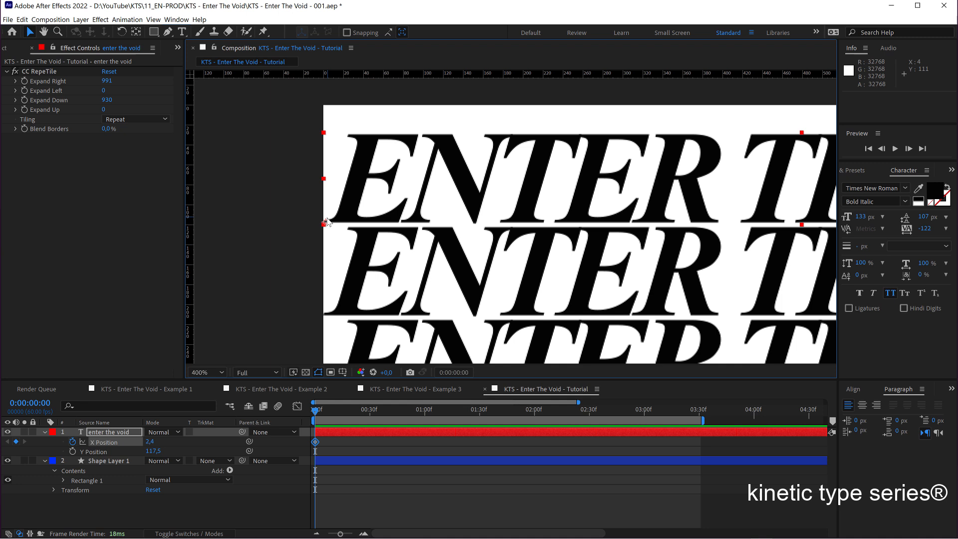
{"action": "mouse_move", "coordinate": [338, 213]}
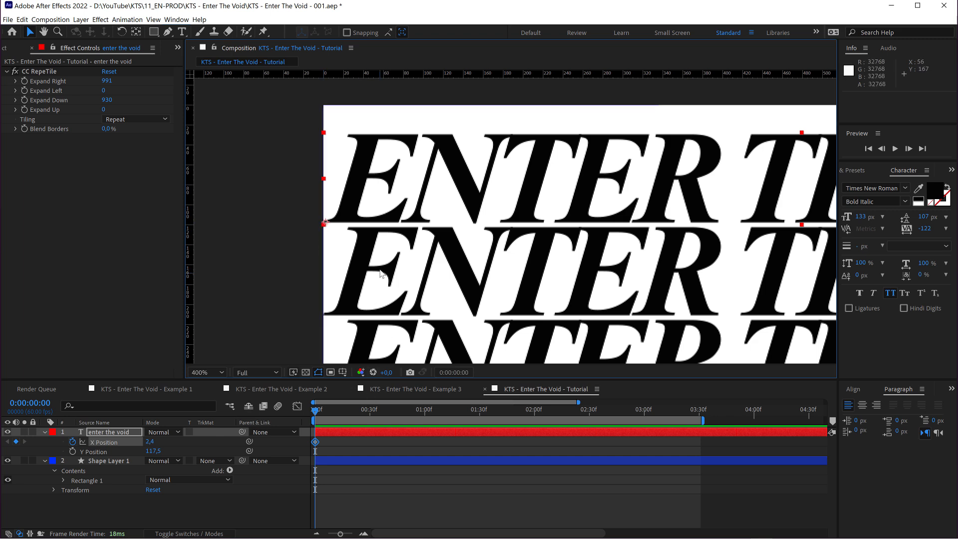
{"action": "left_click", "coordinate": [205, 372]}
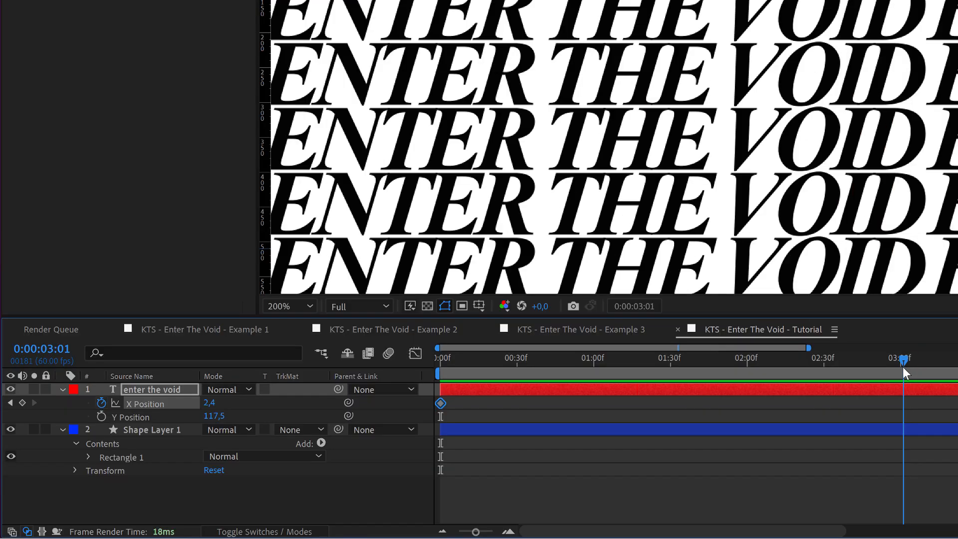
{"action": "left_click", "coordinate": [284, 306]}
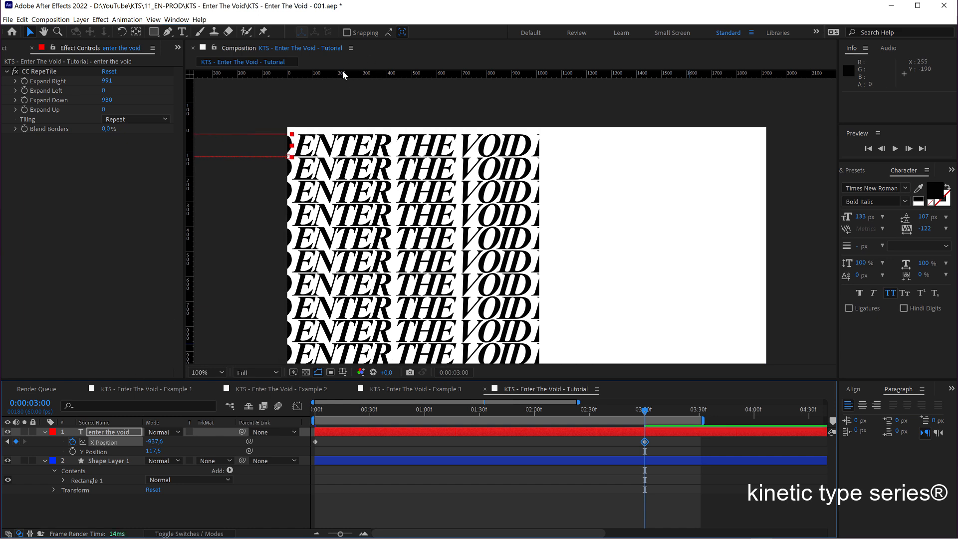
{"action": "left_click", "coordinate": [207, 372]}
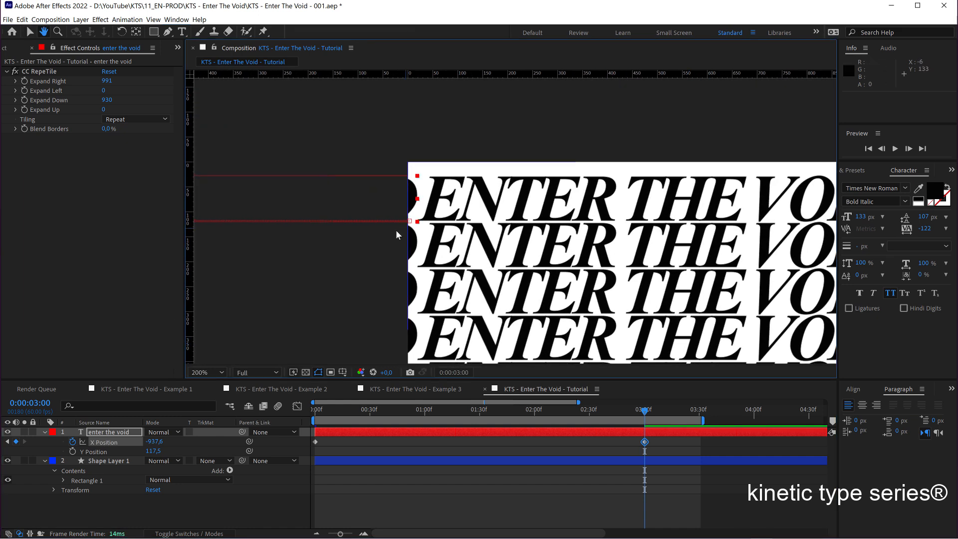
{"action": "left_click", "coordinate": [206, 372]}
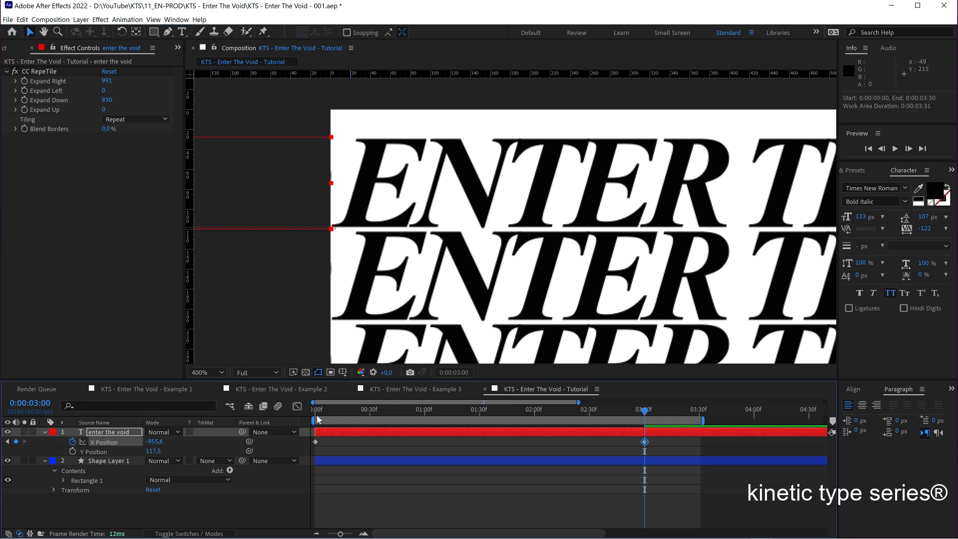
{"action": "left_click", "coordinate": [316, 410]}
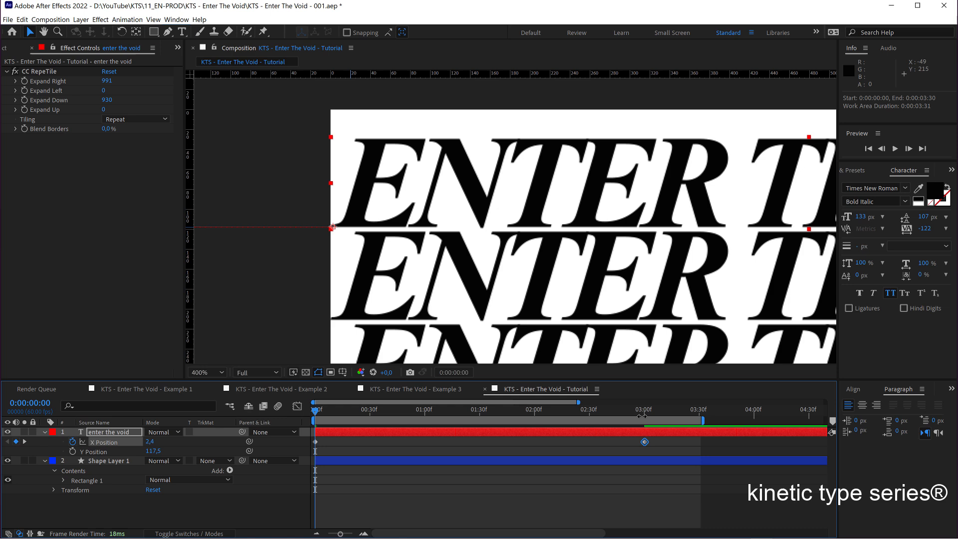
{"action": "mouse_move", "coordinate": [644, 417]}
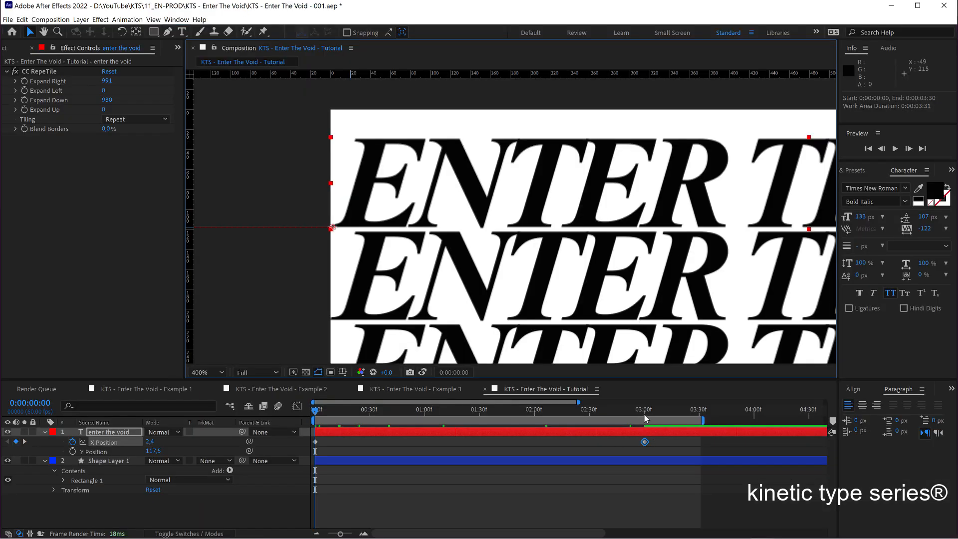
{"action": "left_click", "coordinate": [644, 409]}
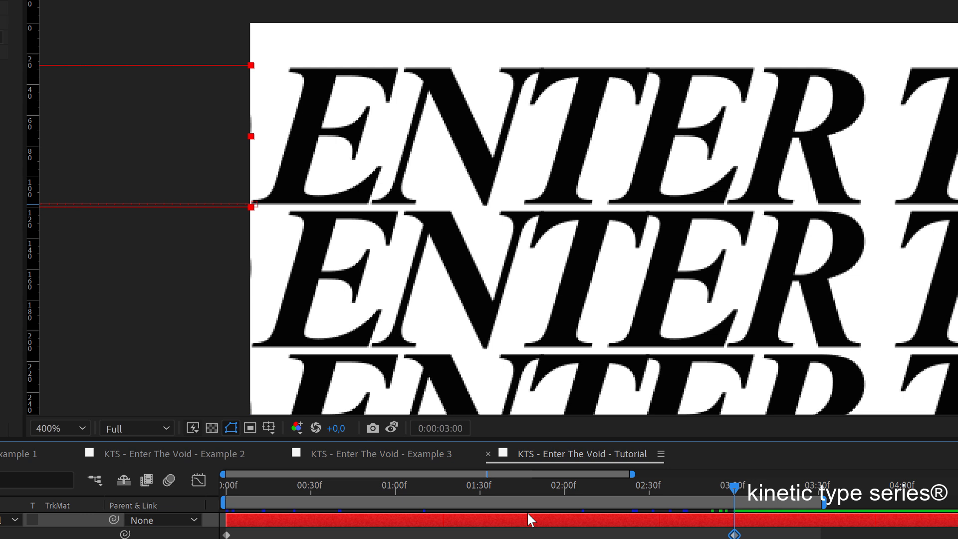
{"action": "mouse_move", "coordinate": [392, 428]}
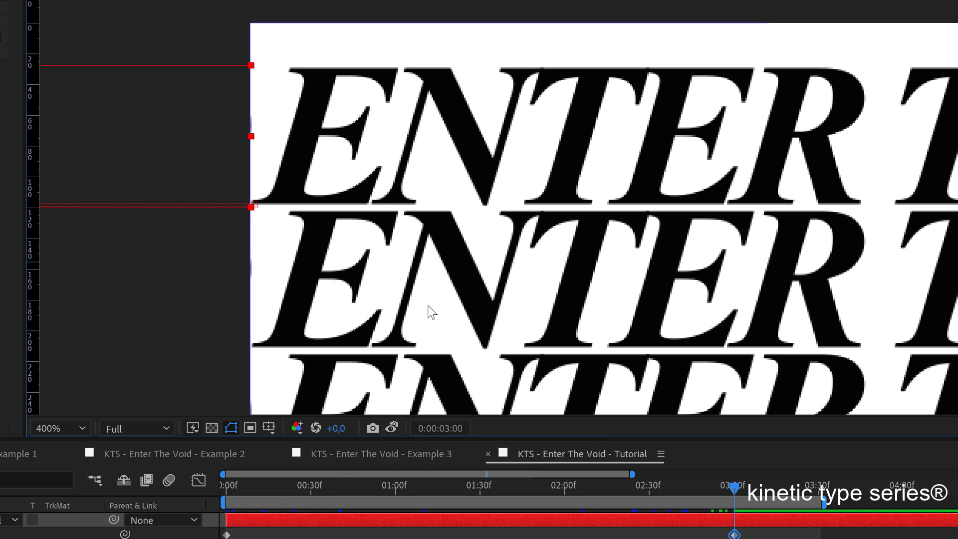
{"action": "mouse_move", "coordinate": [442, 209]}
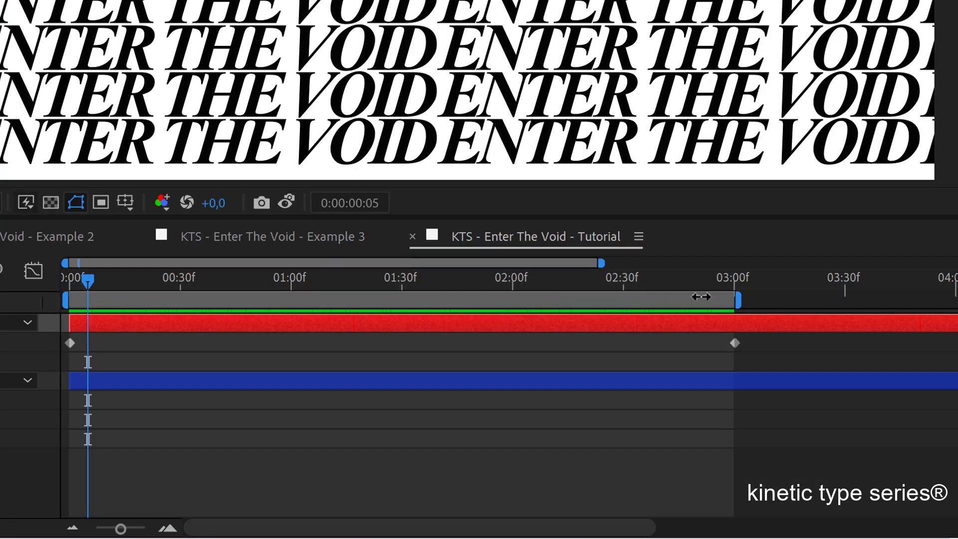
{"action": "mouse_move", "coordinate": [398, 297]}
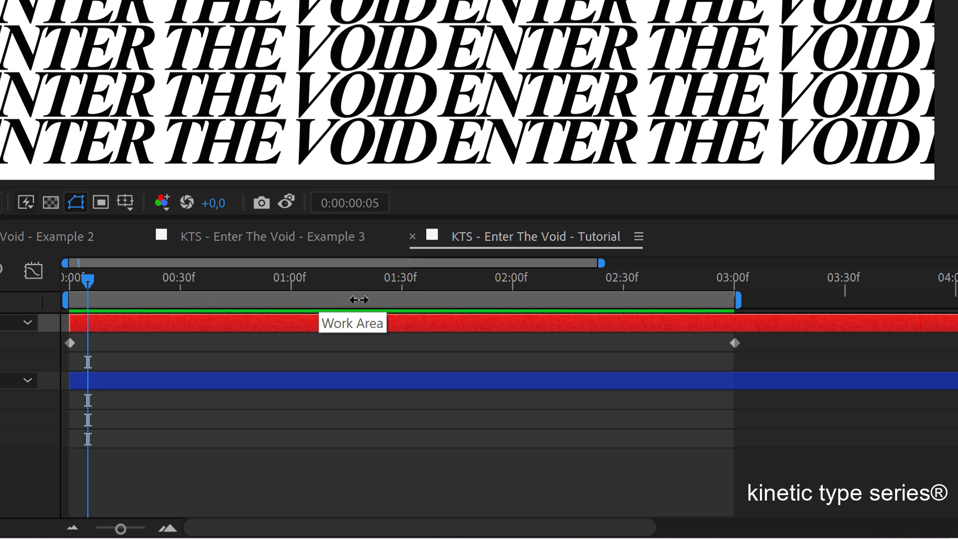
Trim the composition to the three-second work area.
{"action": "right_click", "coordinate": [358, 299]}
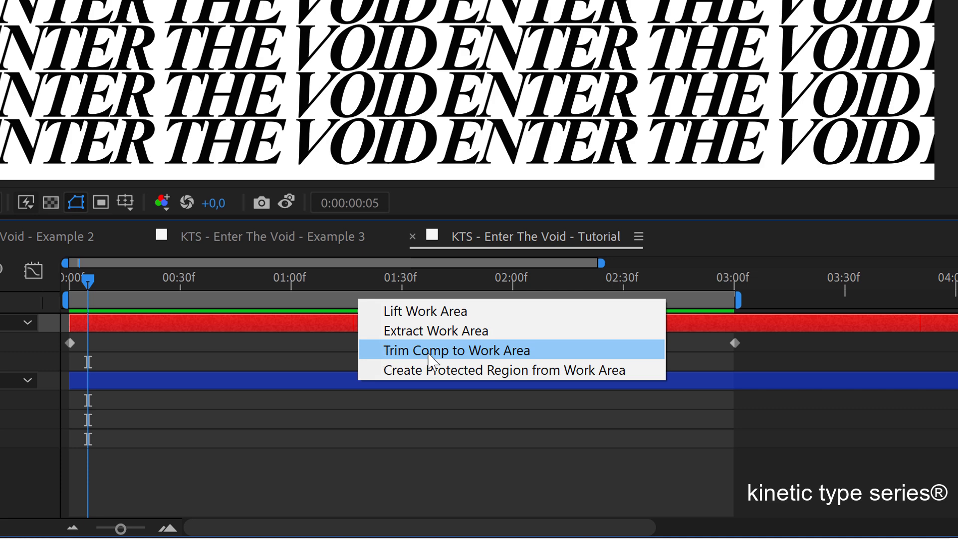
{"action": "left_click", "coordinate": [456, 350]}
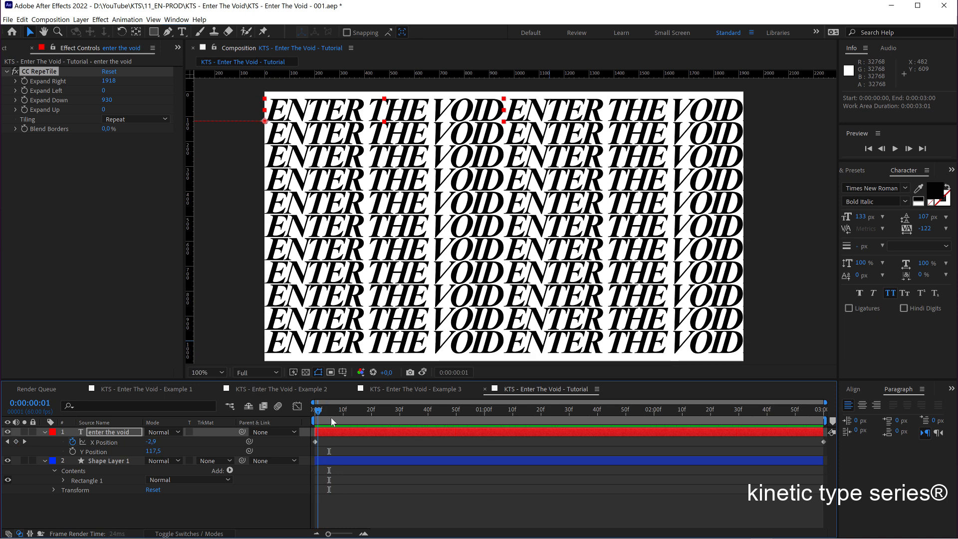
Search 'mesh' in Effects & Presets and apply Mesh Warp below CC RepeTile.
{"action": "left_click_drag", "start_coordinate": [316, 409], "coordinate": [408, 409]}
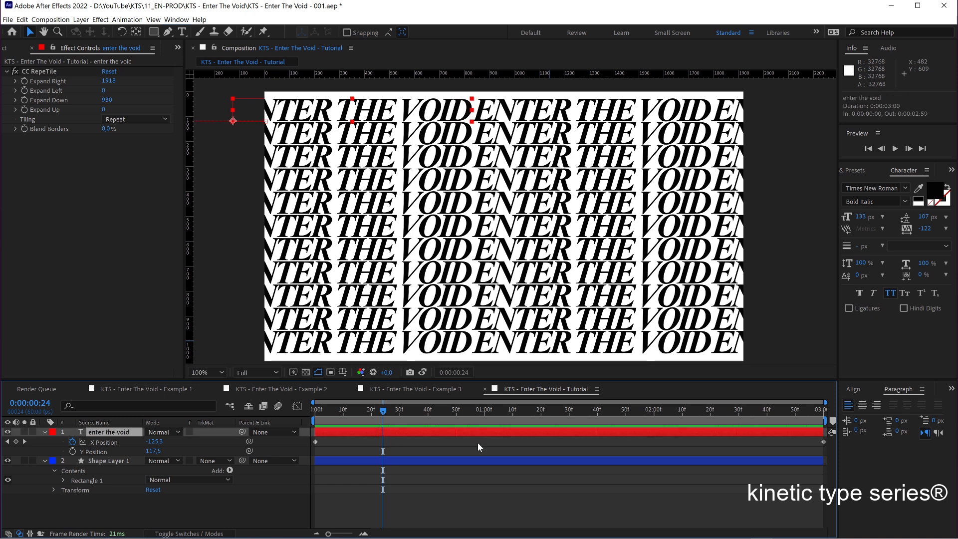
{"action": "mouse_move", "coordinate": [855, 212]}
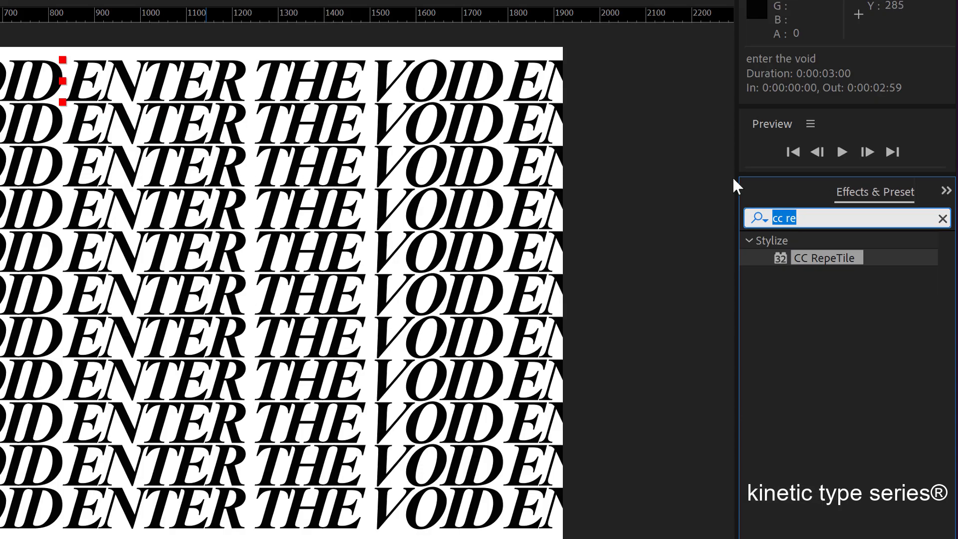
{"action": "type", "text": "mesh"}
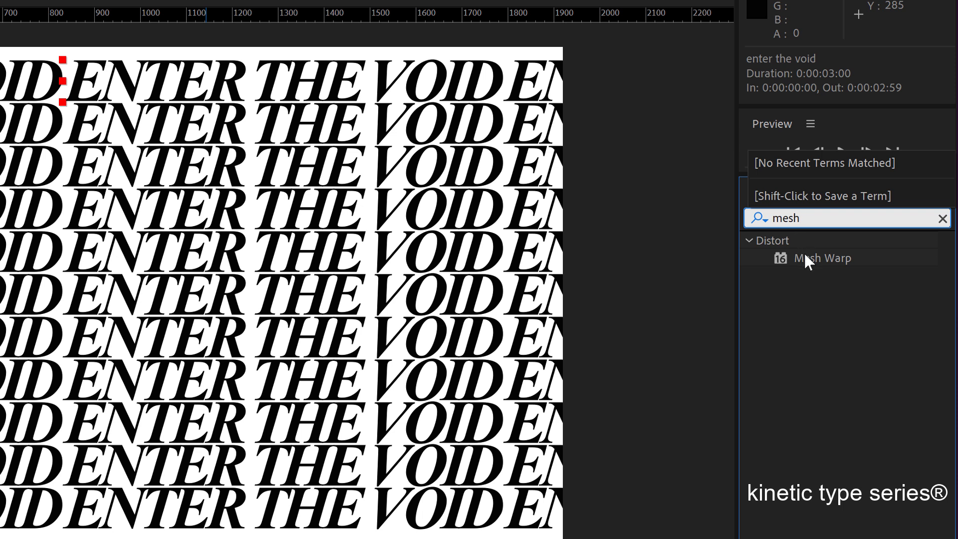
{"action": "left_click", "coordinate": [822, 257]}
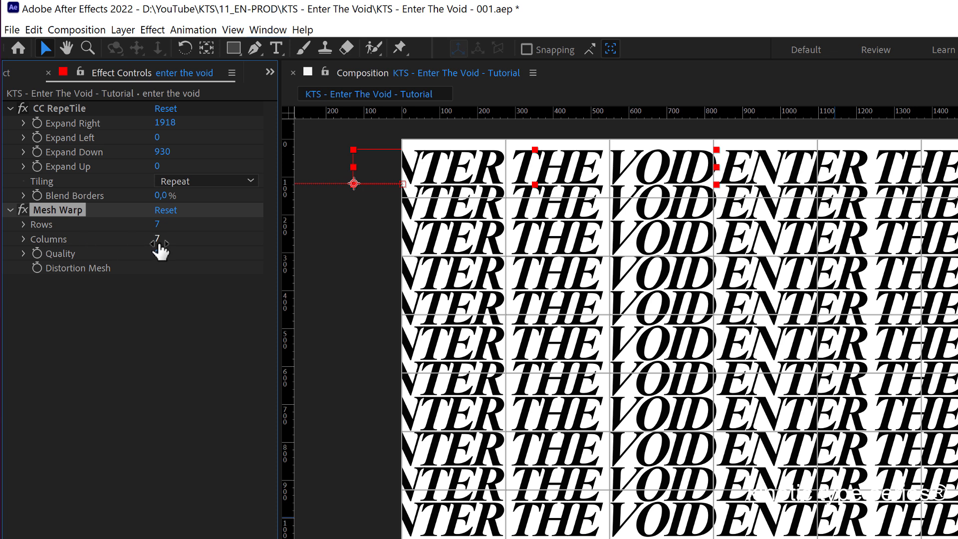
Set Mesh Warp to 1 row and 3 columns and reselect the tiled text layer.
{"action": "left_click", "coordinate": [157, 239]}
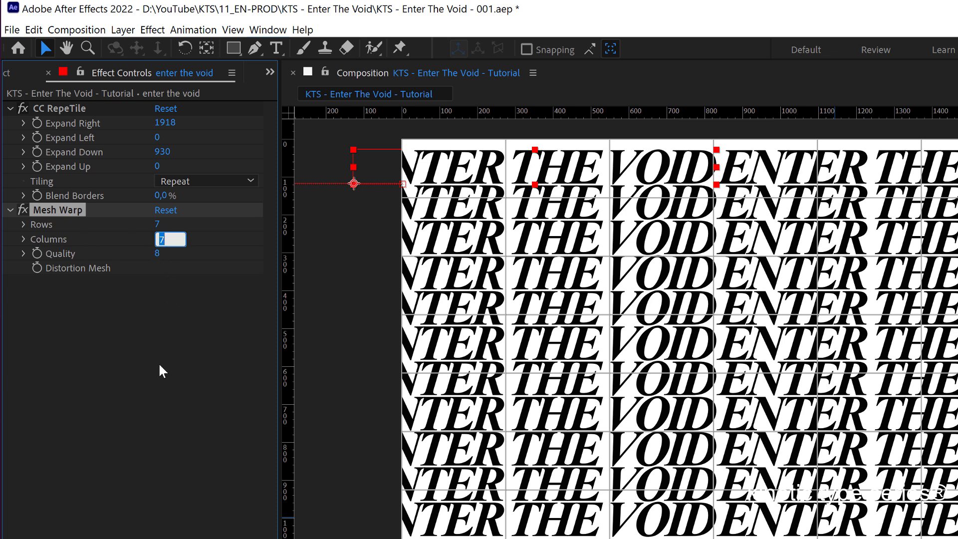
{"action": "type", "text": "3"}
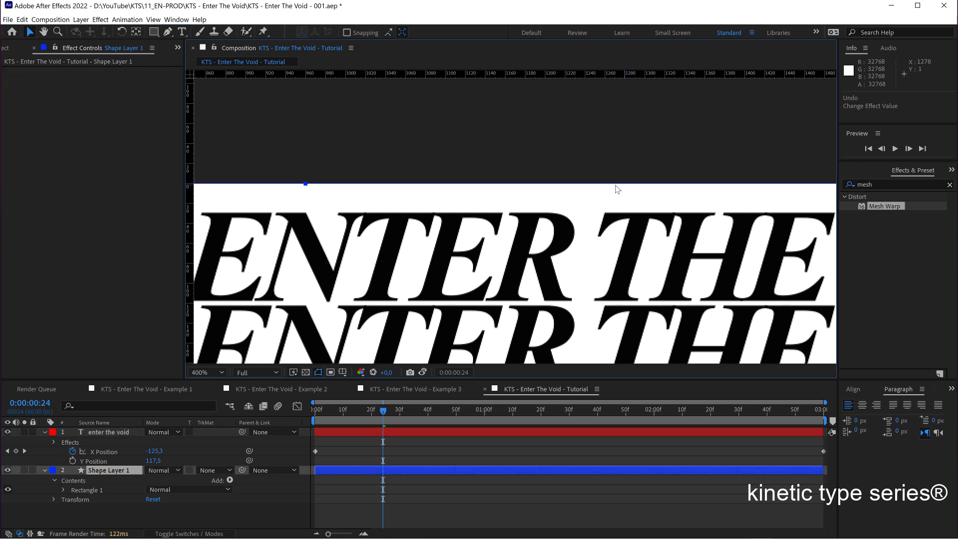
{"action": "left_click", "coordinate": [112, 432]}
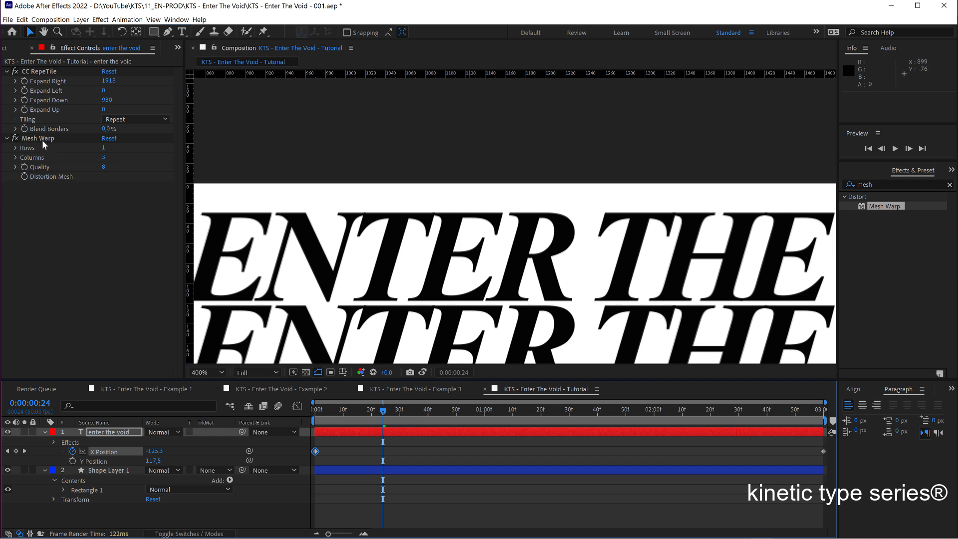
{"action": "left_click", "coordinate": [38, 138]}
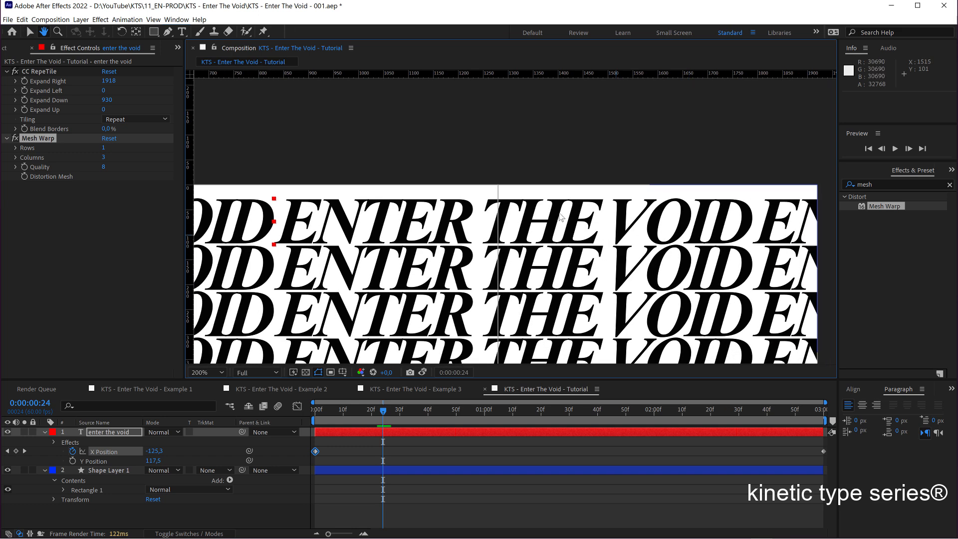
{"action": "left_click", "coordinate": [110, 470]}
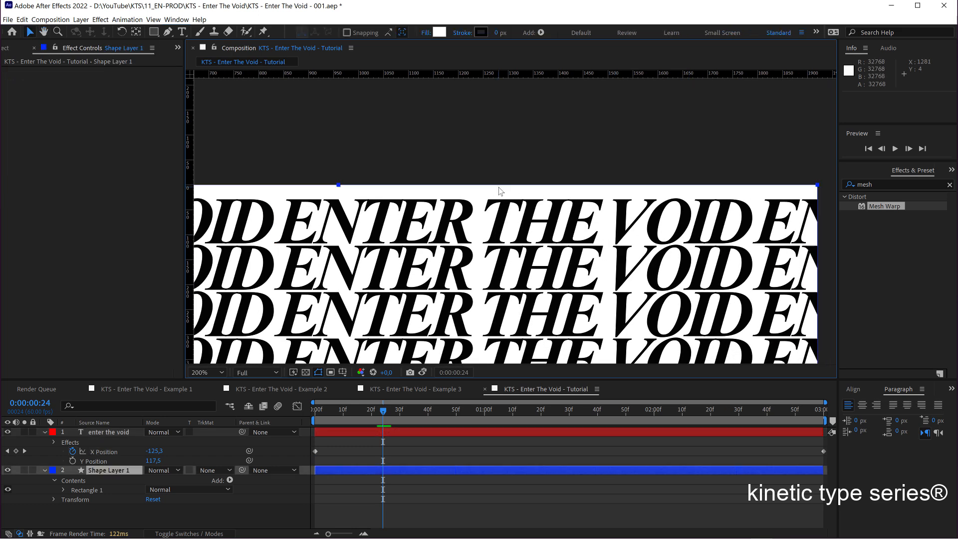
{"action": "left_click", "coordinate": [107, 432]}
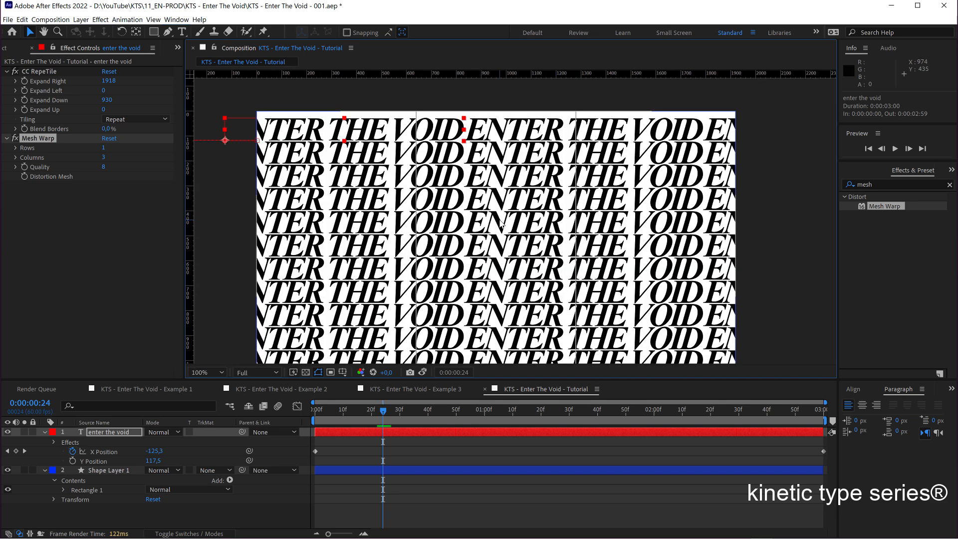
Zoom the Composition view and drag mesh vertices to pinch the middle column.
{"action": "left_click", "coordinate": [221, 373]}
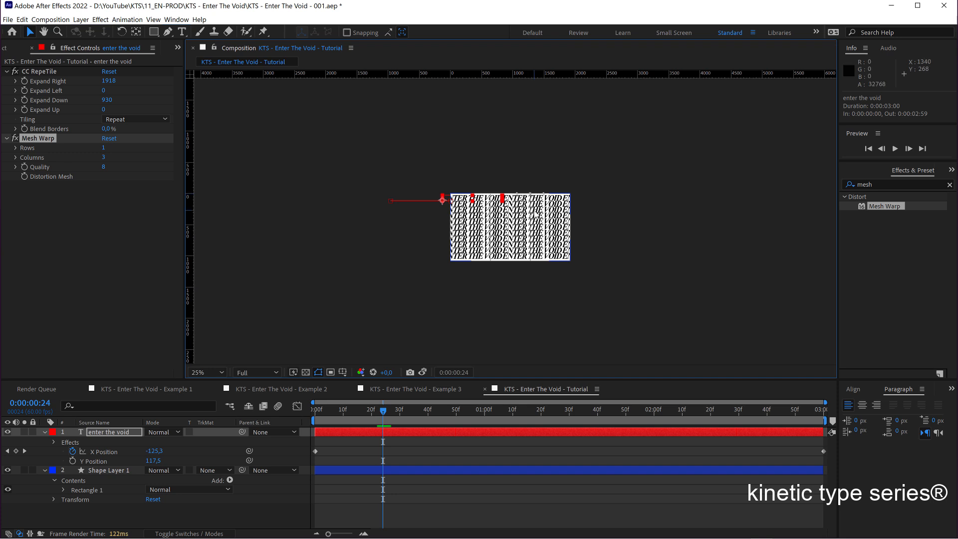
{"action": "left_click", "coordinate": [206, 373]}
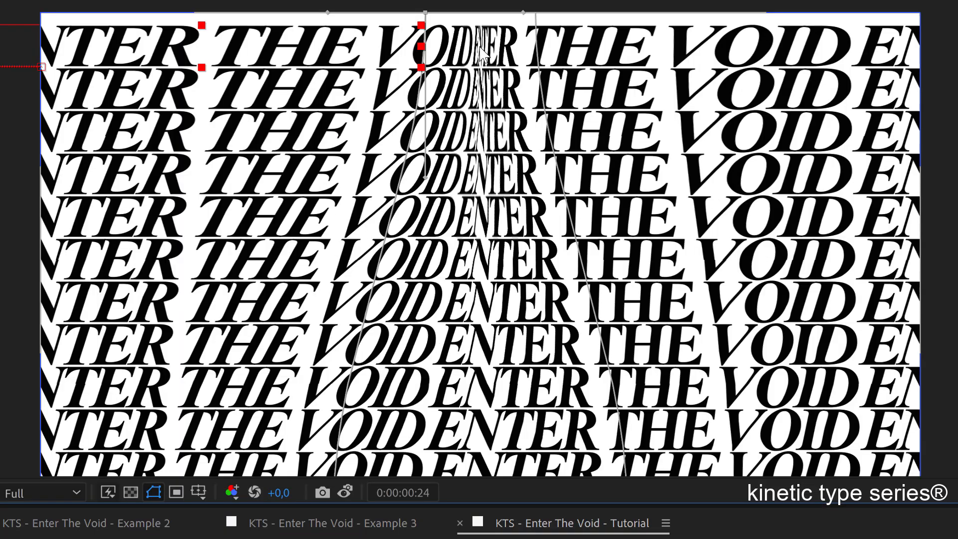
{"action": "mouse_move", "coordinate": [477, 268]}
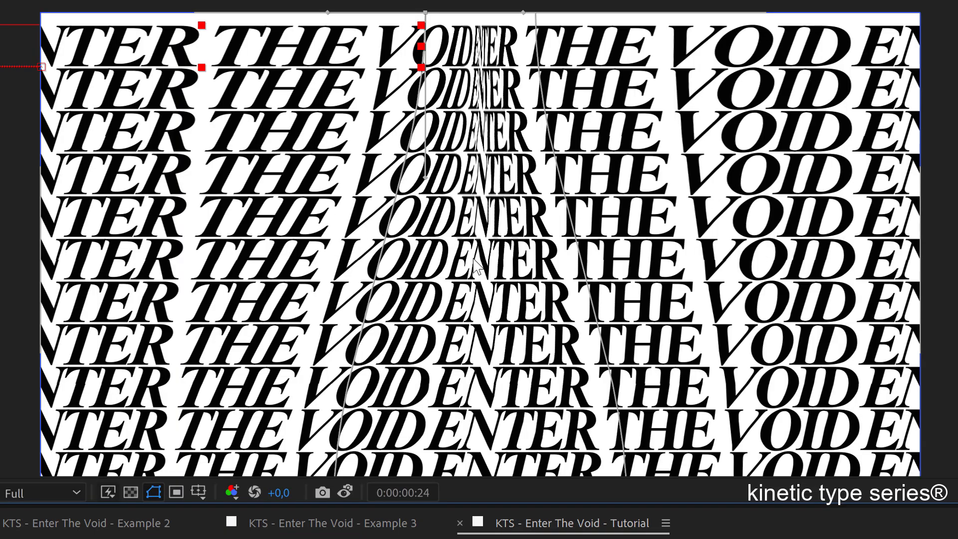
{"action": "mouse_move", "coordinate": [475, 306]}
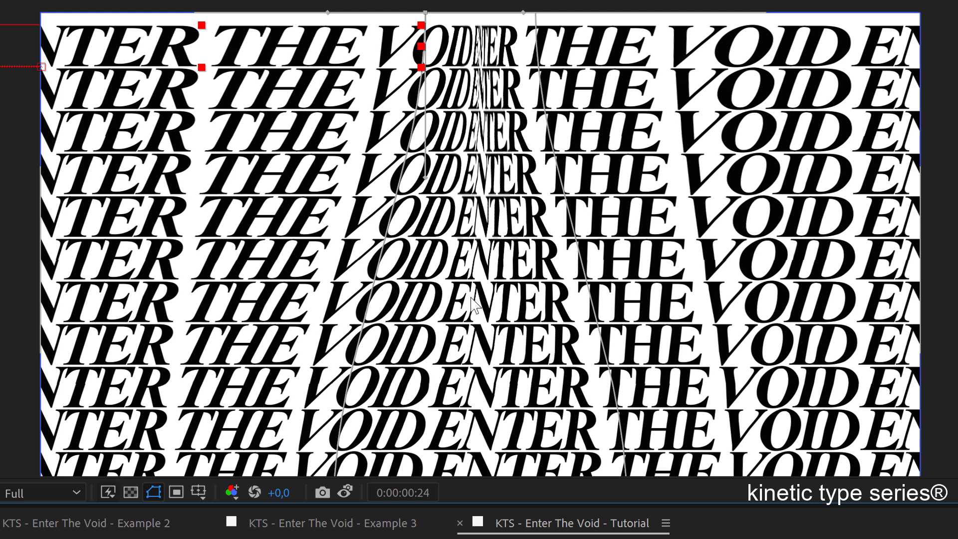
{"action": "mouse_move", "coordinate": [404, 333]}
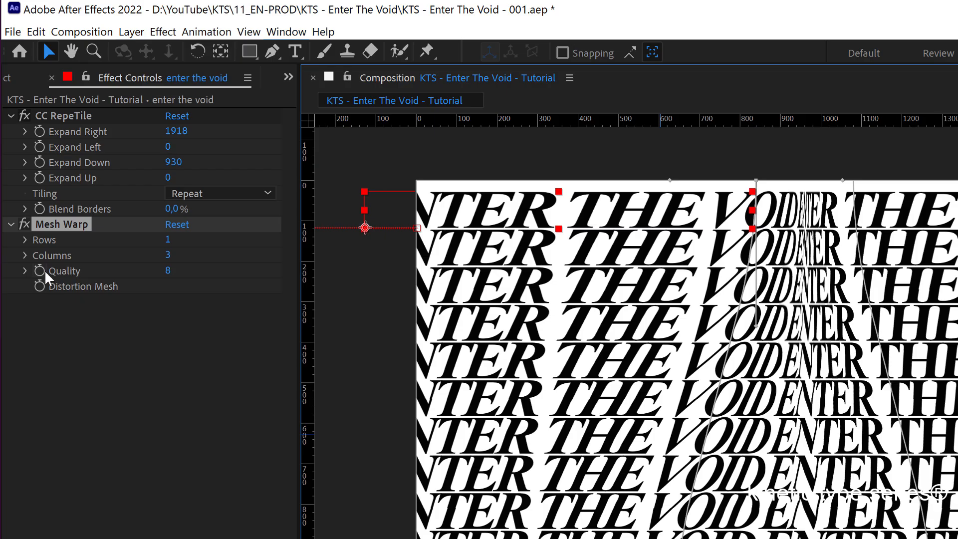
Raise Mesh Warp Quality to 10 and reshape lower mesh points so bottom rows swell.
{"action": "left_click_drag", "start_coordinate": [168, 271], "coordinate": [177, 270]}
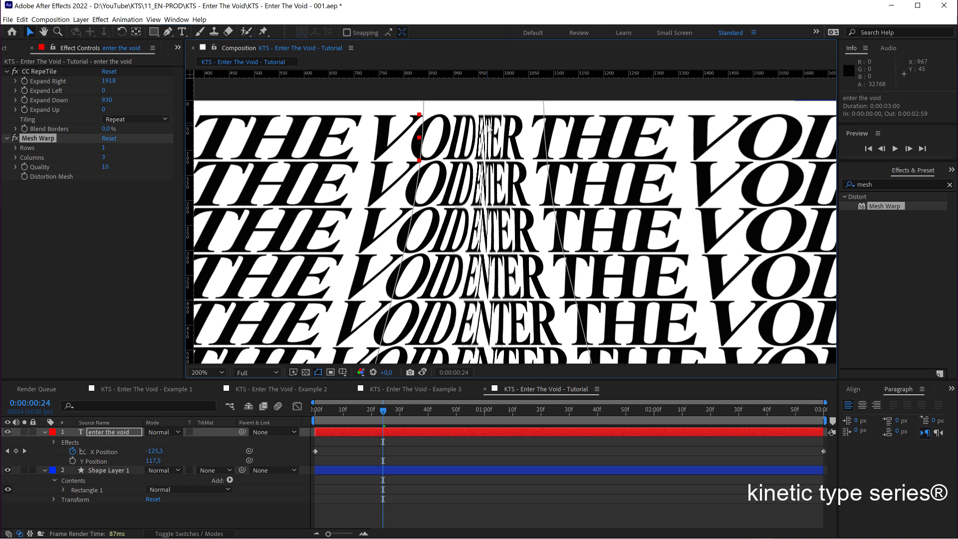
{"action": "mouse_move", "coordinate": [428, 107]}
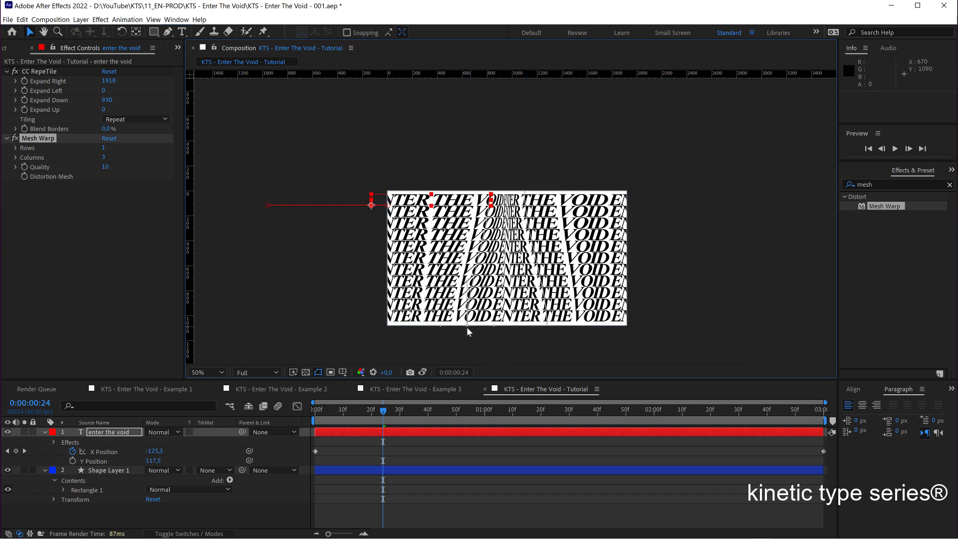
{"action": "mouse_move", "coordinate": [481, 331]}
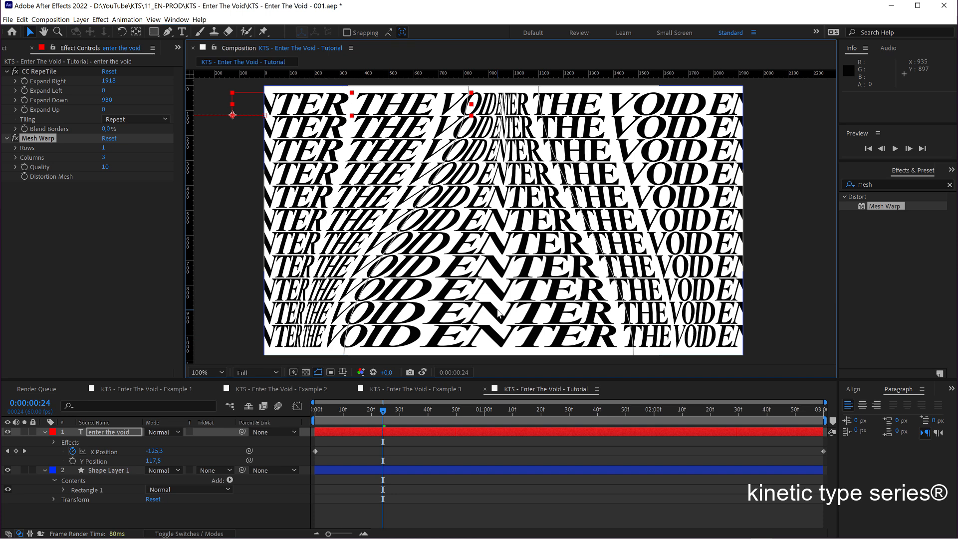
{"action": "left_click", "coordinate": [894, 149]}
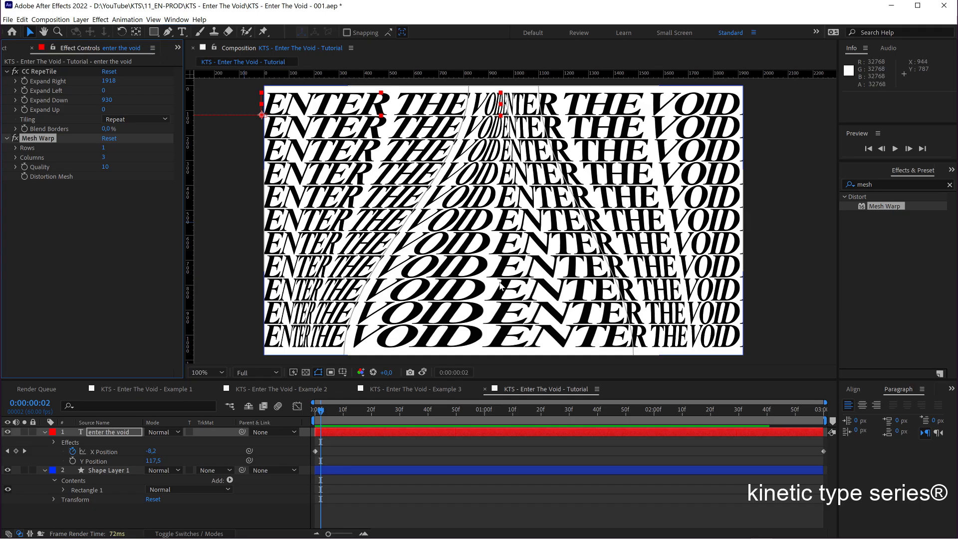
Show the Project panel's composition list to nest the Tutorial comp into Tutorial 3.
{"action": "left_click", "coordinate": [895, 147]}
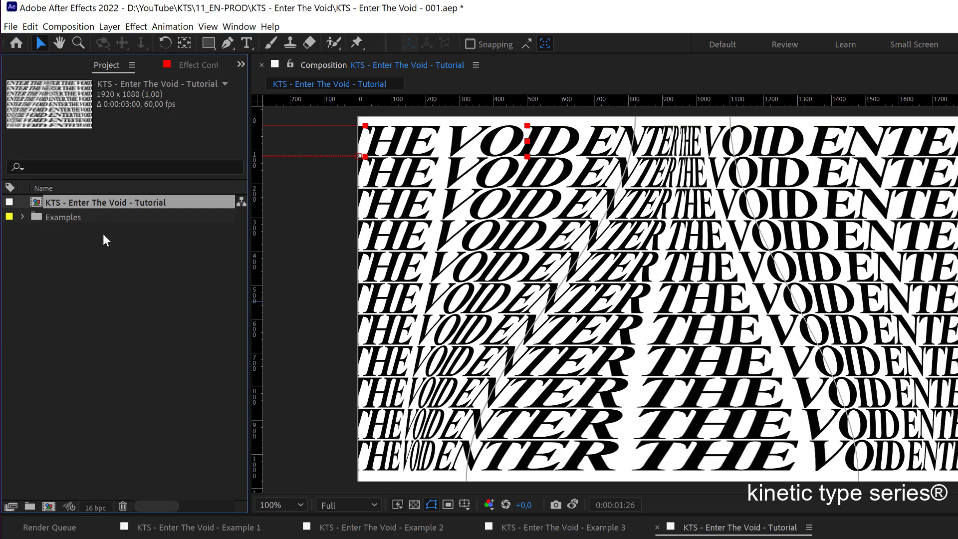
{"action": "mouse_move", "coordinate": [101, 207]}
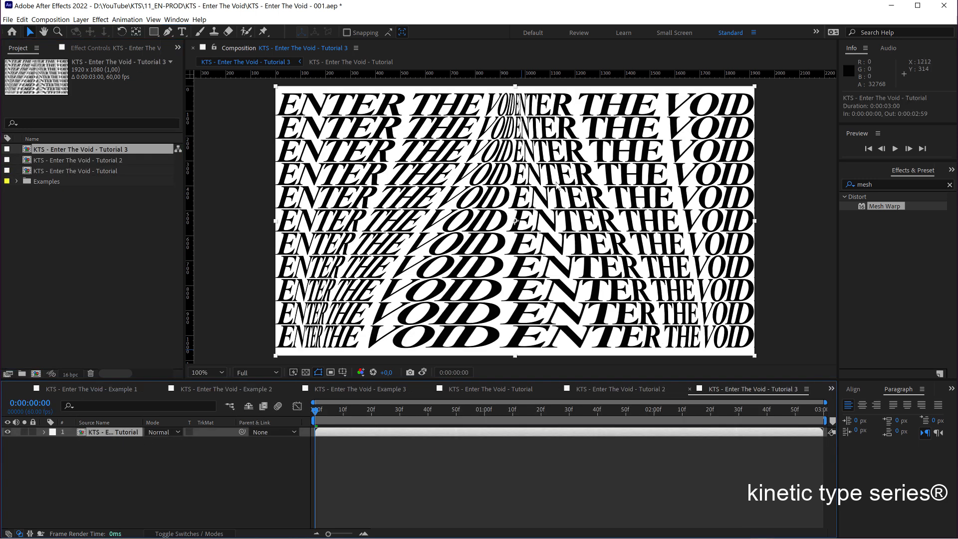
{"action": "mouse_move", "coordinate": [516, 226]}
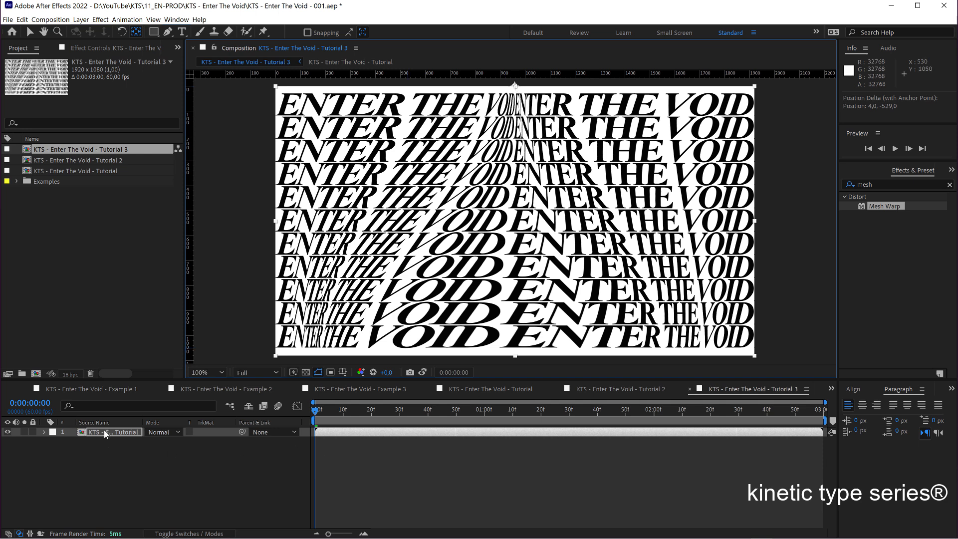
Select the nested Tutorial layer copies and reveal the upper copy's Transform properties for scaling.
{"action": "left_click", "coordinate": [43, 432]}
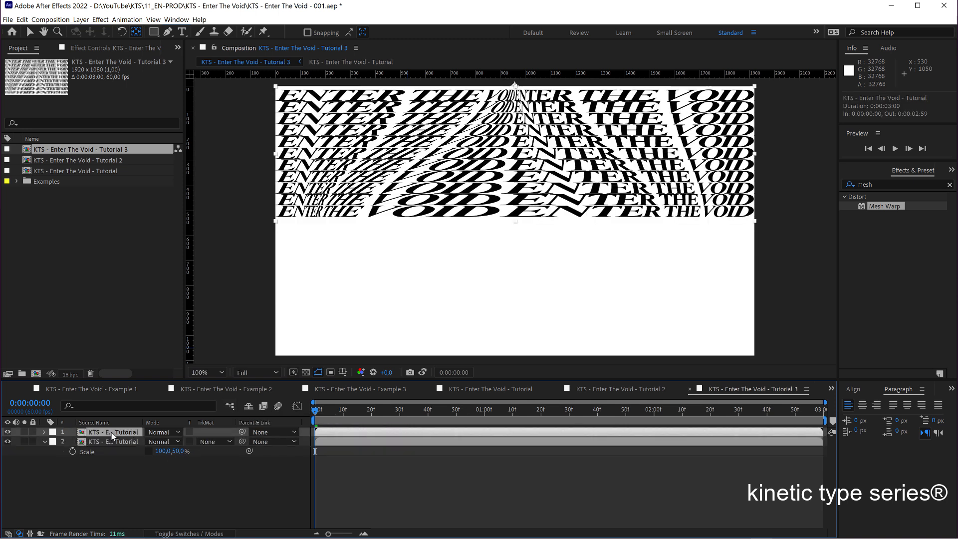
{"action": "left_click", "coordinate": [44, 432]}
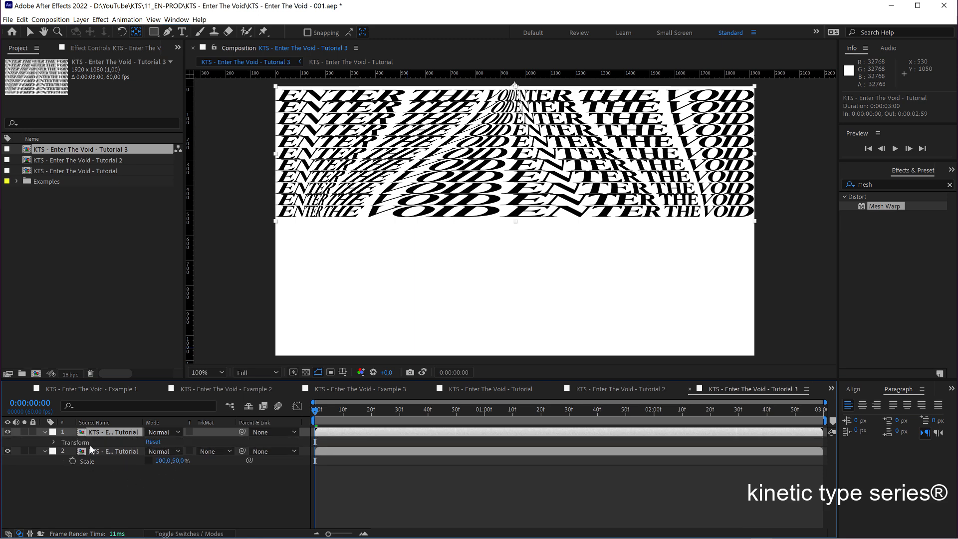
{"action": "left_click", "coordinate": [60, 442]}
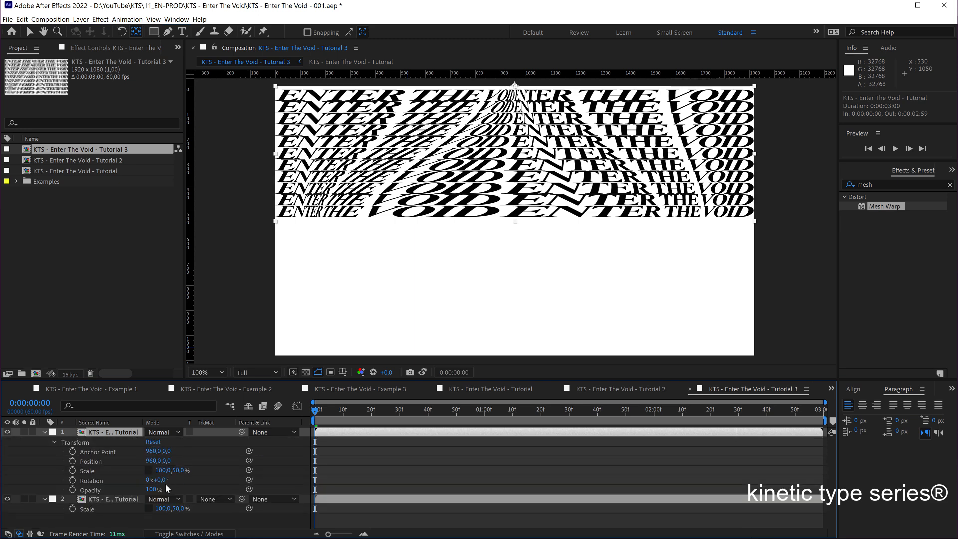
{"action": "mouse_move", "coordinate": [146, 477]}
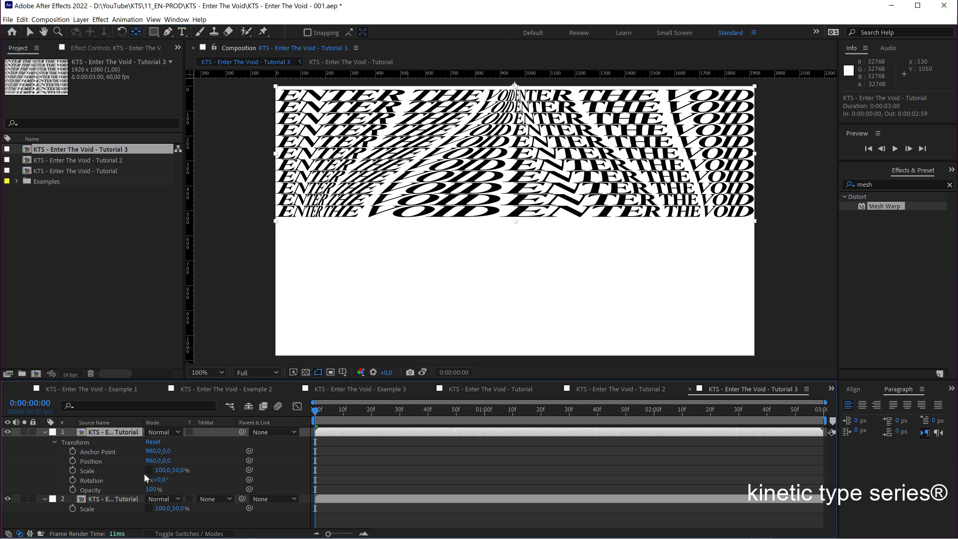